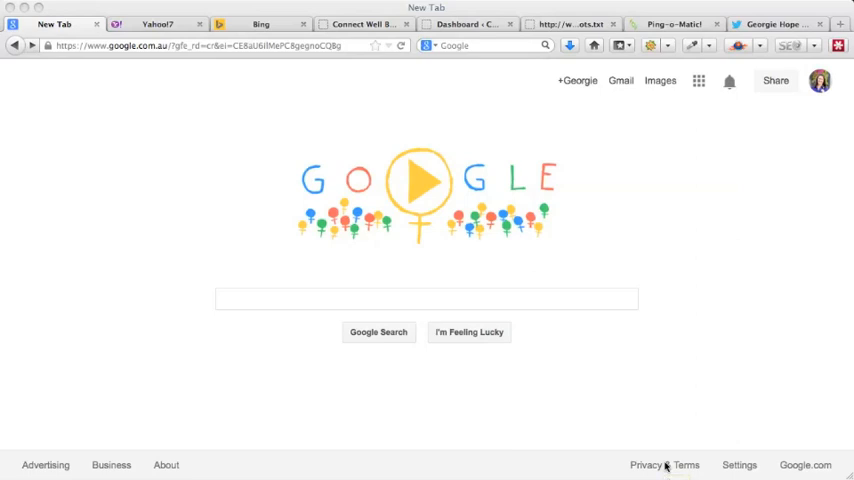
{"action": "mouse_move", "coordinate": [564, 182]}
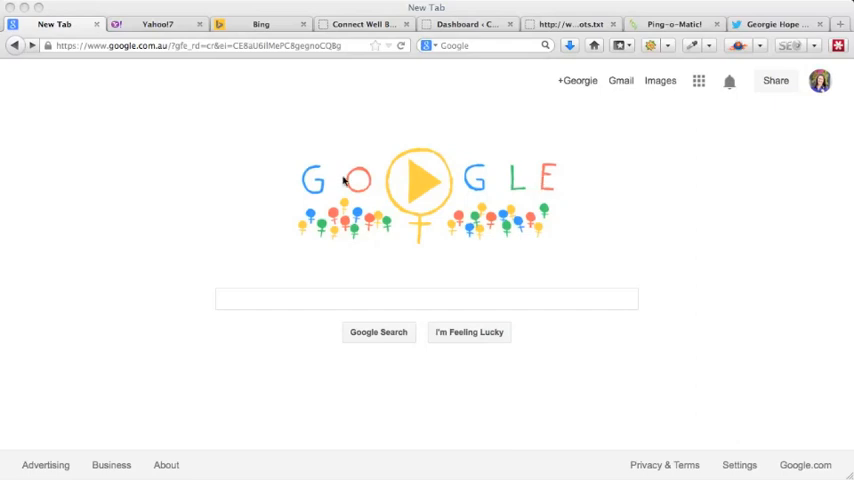
{"action": "mouse_move", "coordinate": [234, 300]}
{"action": "type", "text": "site"}
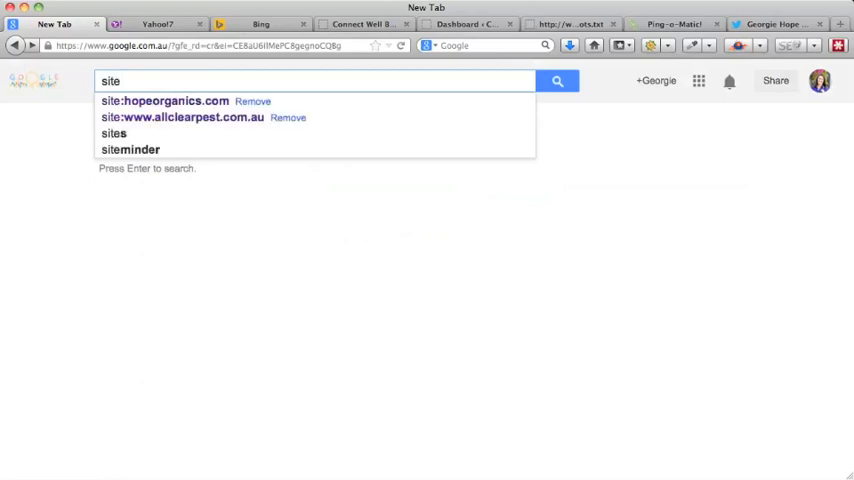
Step: Rerun the site:hopeorganics.com Google search, which reports about 103 indexed pages
{"action": "type", "text": ":"}
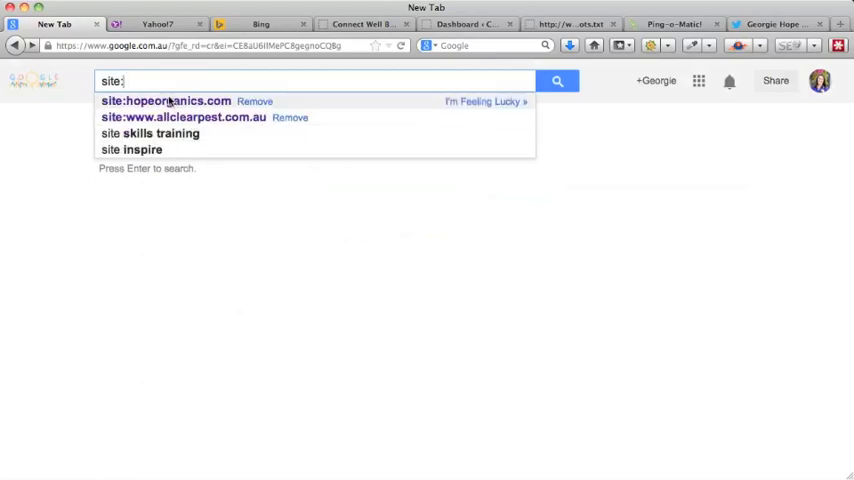
{"action": "left_click", "coordinate": [164, 100]}
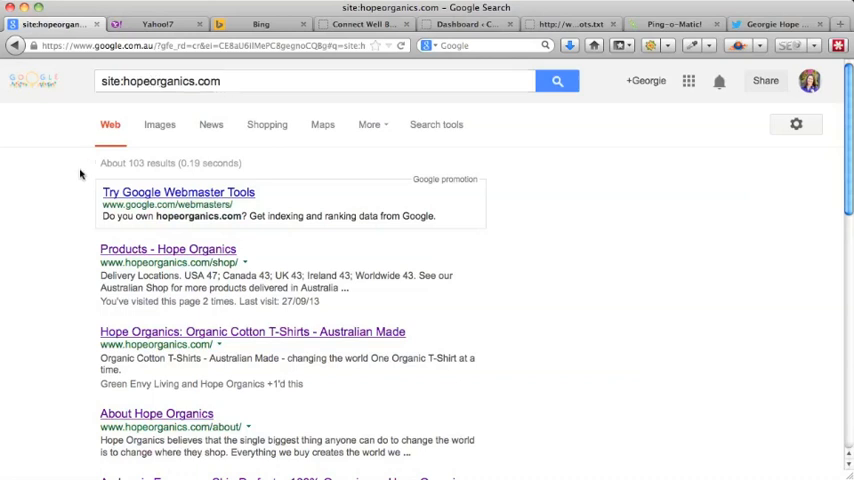
{"action": "mouse_move", "coordinate": [104, 166]}
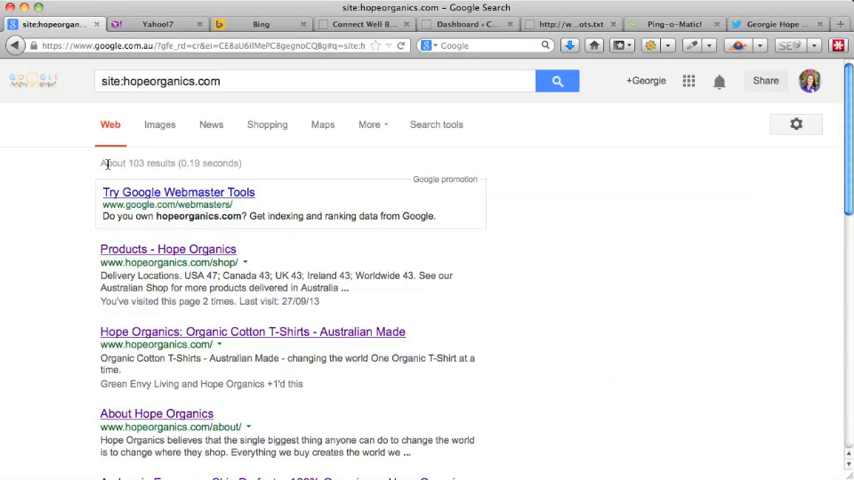
{"action": "mouse_move", "coordinate": [136, 164]}
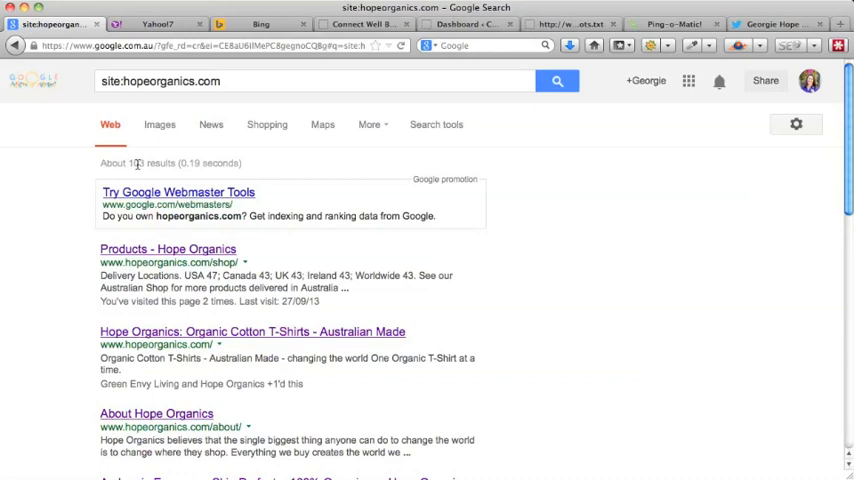
{"action": "mouse_move", "coordinate": [152, 164]}
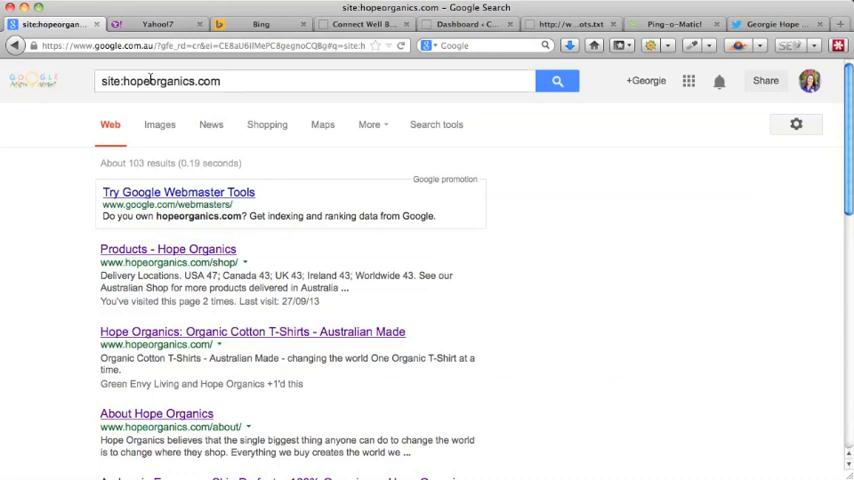
Step: Run site:hopeorganics.com on Yahoo7, compare Bing's four results, then review the Yahoo7 listing
{"action": "left_click", "coordinate": [144, 16]}
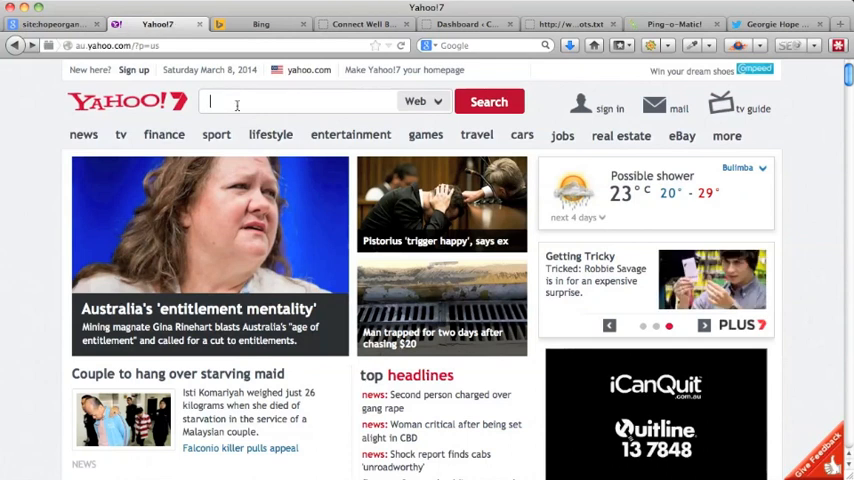
{"action": "type", "text": "site:hopeorganics.com"}
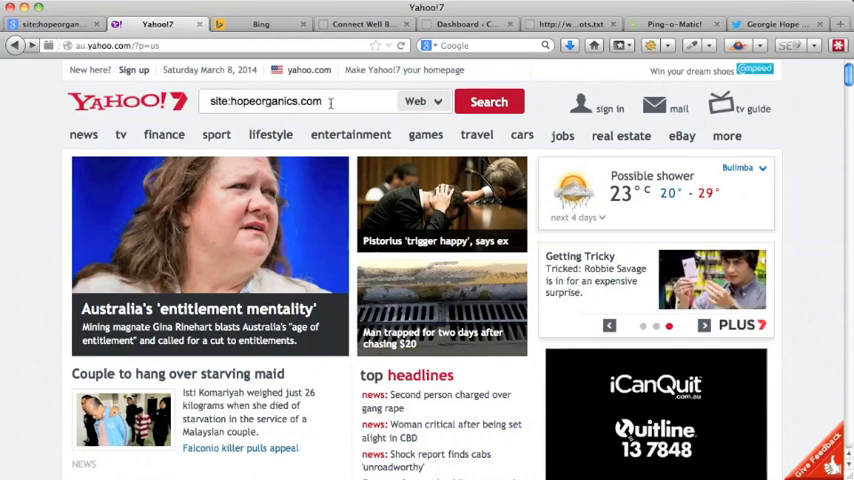
{"action": "left_click", "coordinate": [488, 100]}
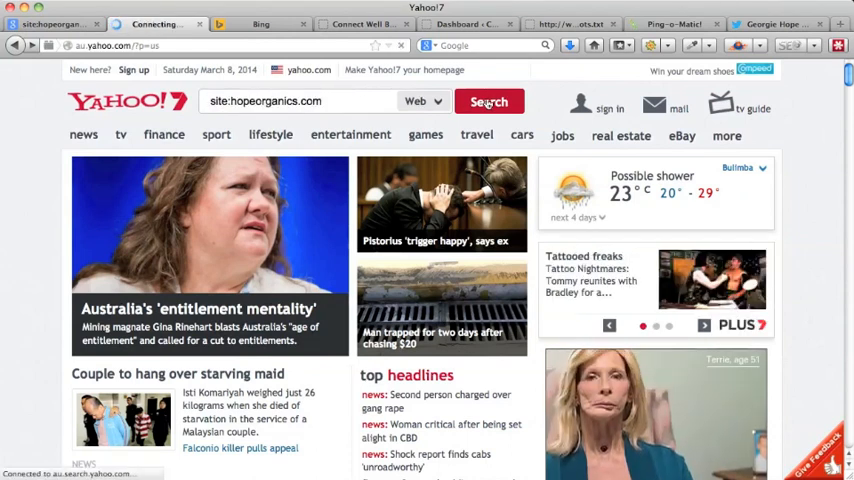
{"action": "left_click", "coordinate": [258, 24]}
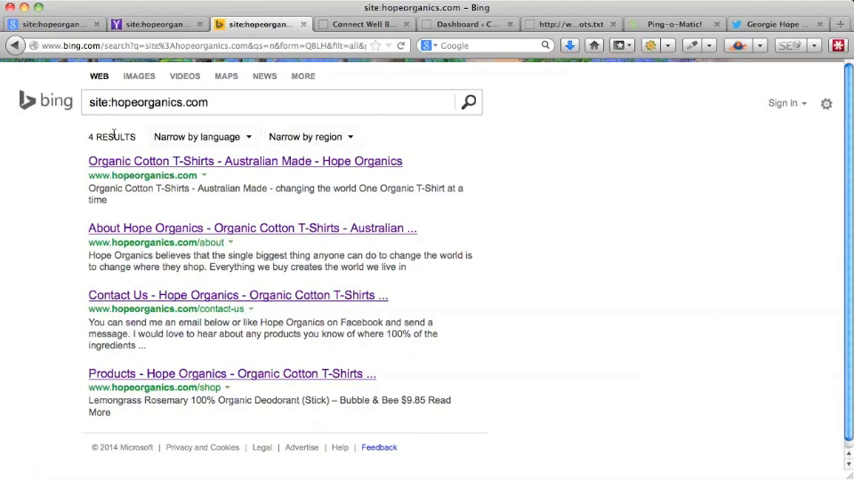
{"action": "left_click", "coordinate": [148, 16]}
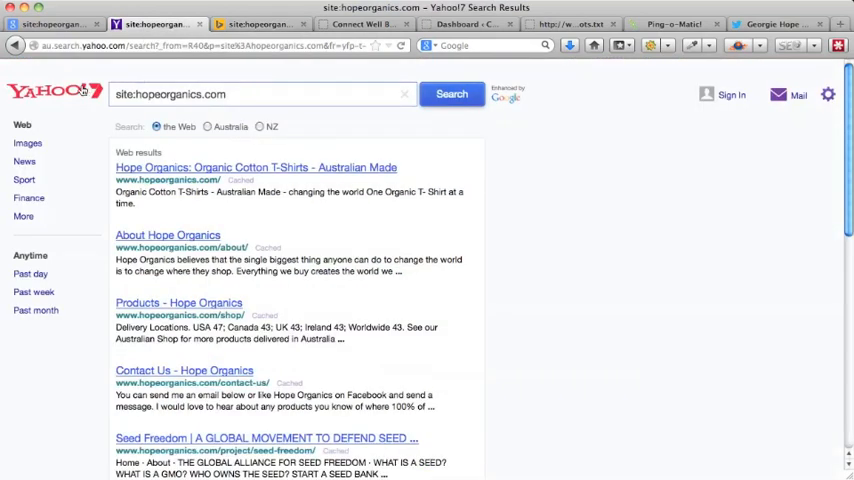
{"action": "scroll", "scroll_direction": "down", "scroll_amount": 3}
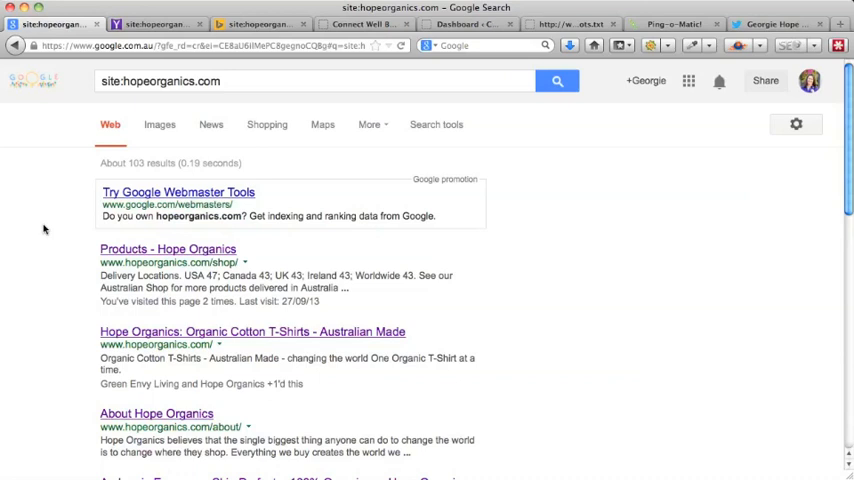
{"action": "scroll", "scroll_direction": "down", "scroll_amount": 3}
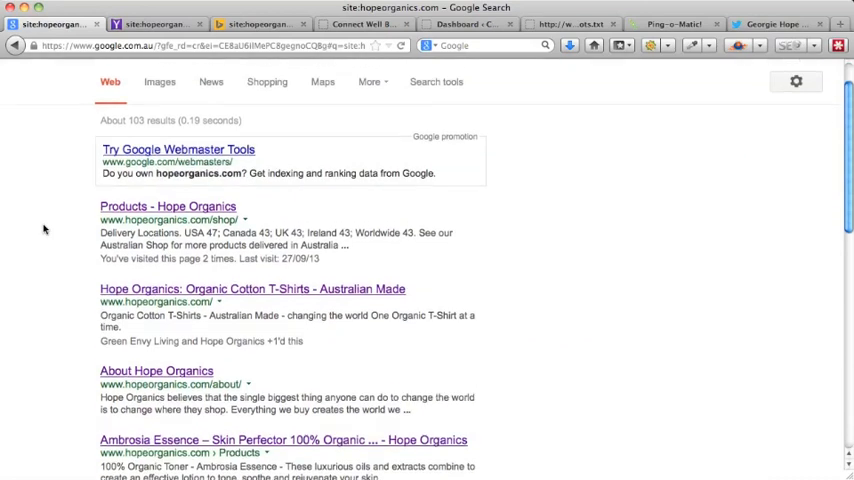
{"action": "scroll", "scroll_direction": "down", "scroll_amount": 3}
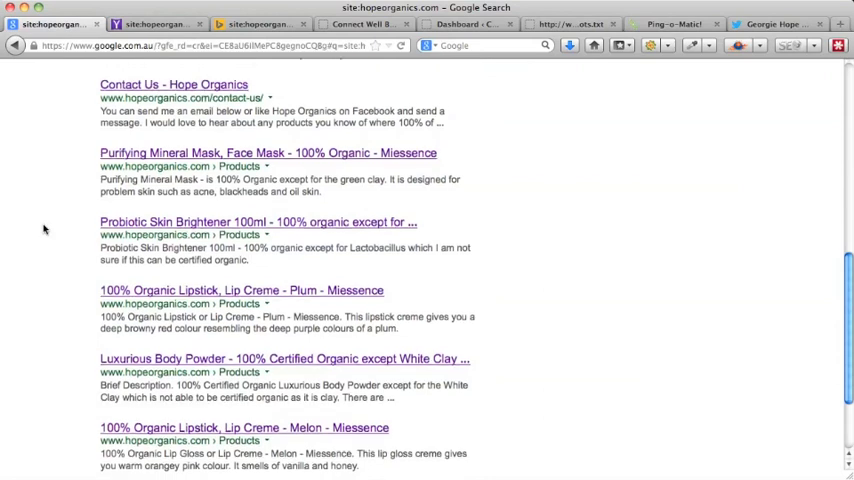
{"action": "scroll", "scroll_direction": "down", "scroll_amount": 3}
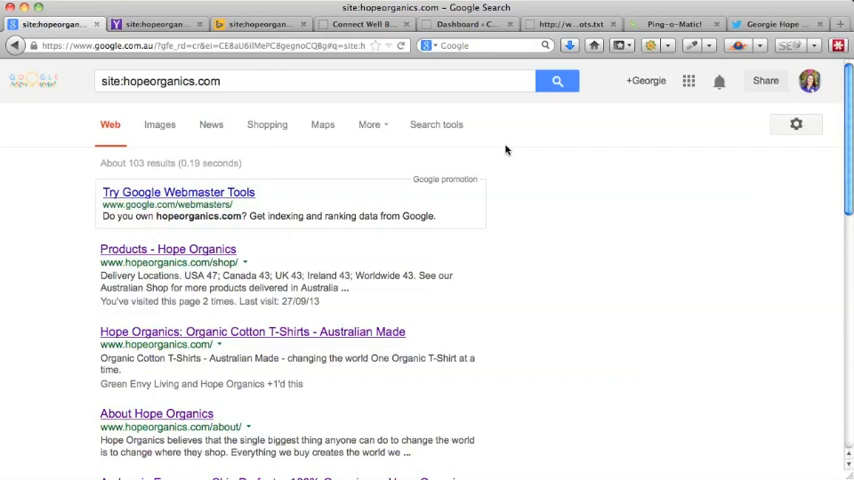
{"action": "mouse_move", "coordinate": [478, 118]}
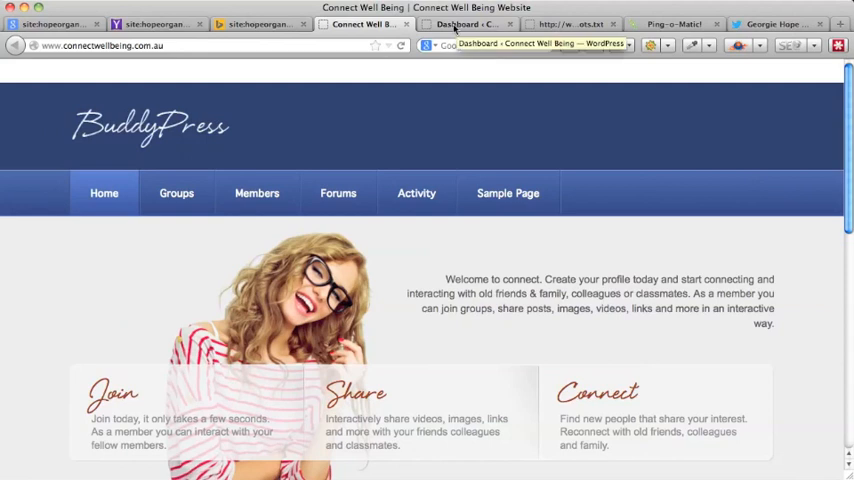
Step: View the Connect Well Being site's WordPress dashboard
{"action": "left_click", "coordinate": [472, 24]}
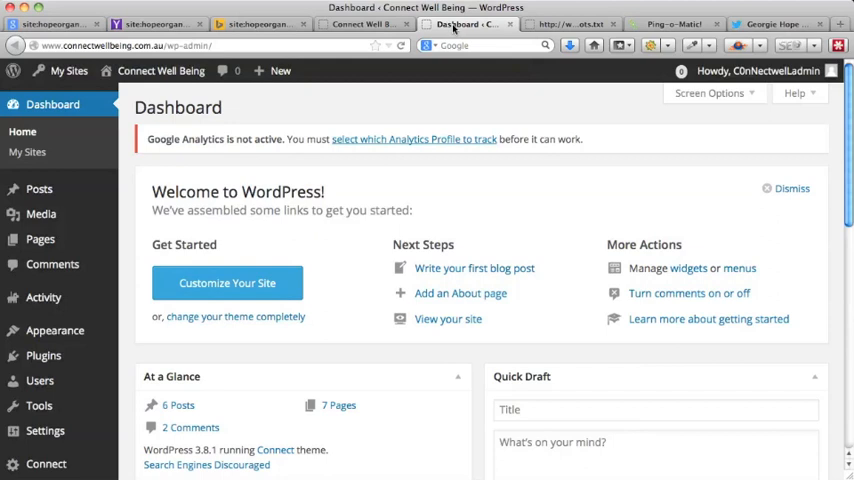
{"action": "mouse_move", "coordinate": [376, 96]}
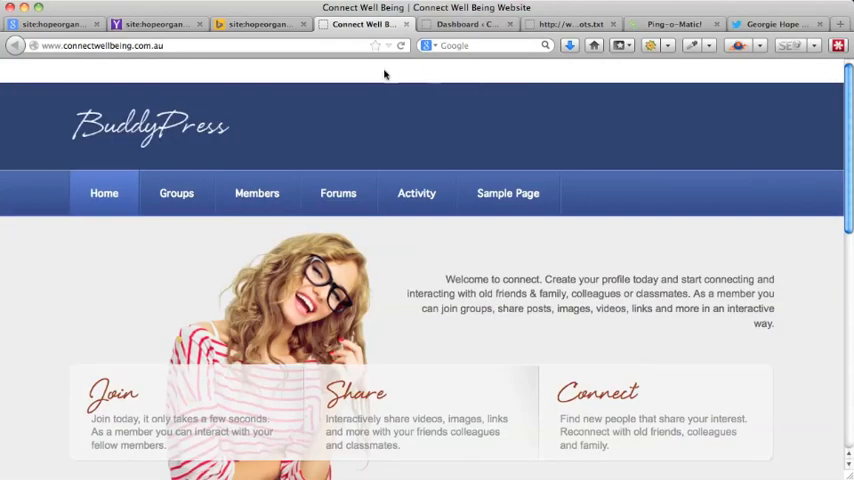
{"action": "mouse_move", "coordinate": [364, 74]}
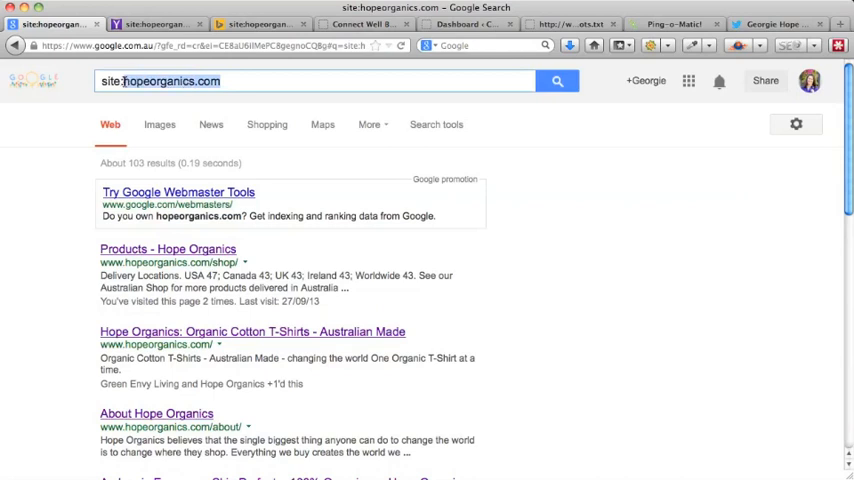
{"action": "type", "text": "site:http://www.connectwellbeing.com.au/"}
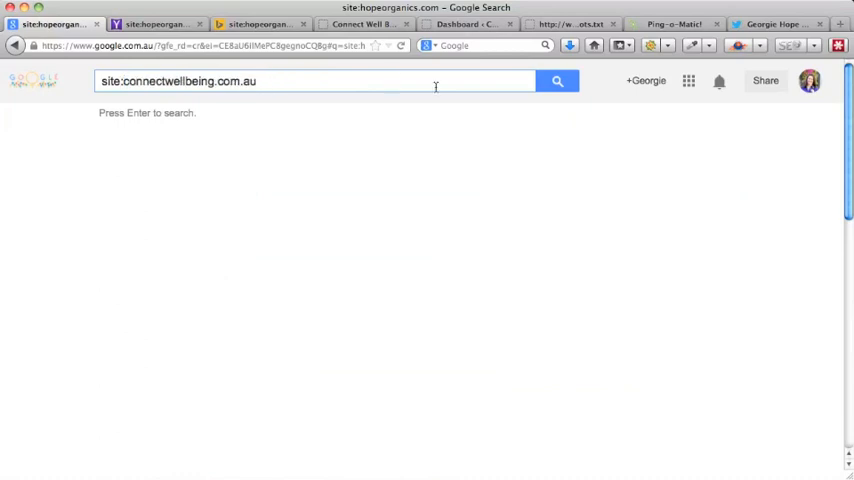
{"action": "left_click", "coordinate": [558, 80]}
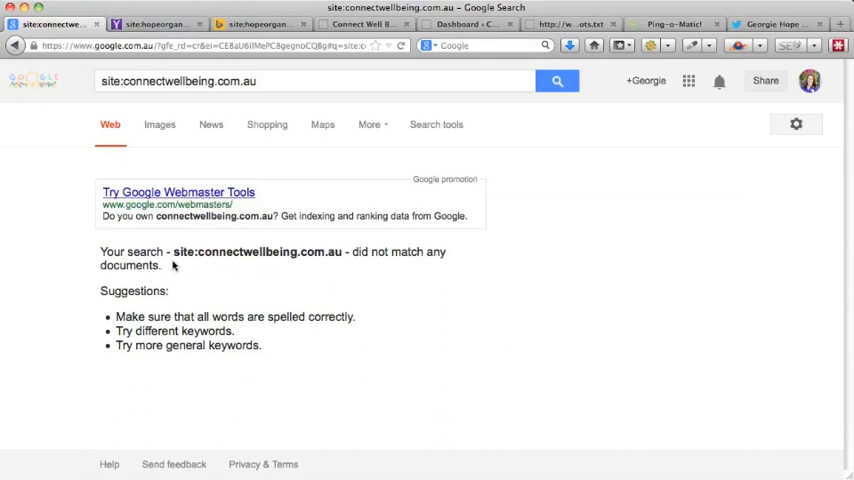
{"action": "mouse_move", "coordinate": [458, 304]}
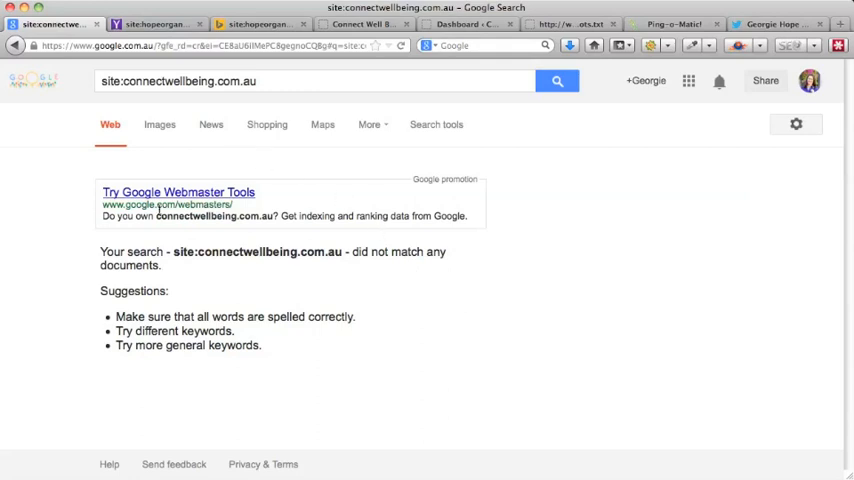
{"action": "mouse_move", "coordinate": [428, 332]}
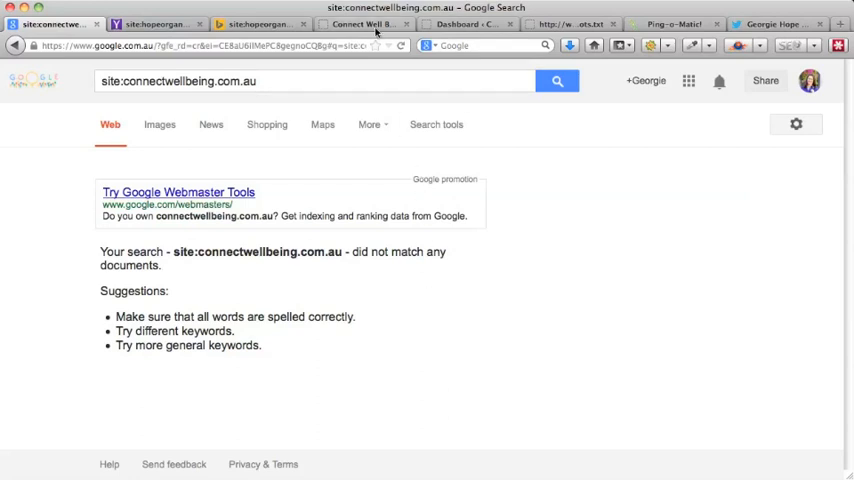
{"action": "mouse_move", "coordinate": [576, 282]}
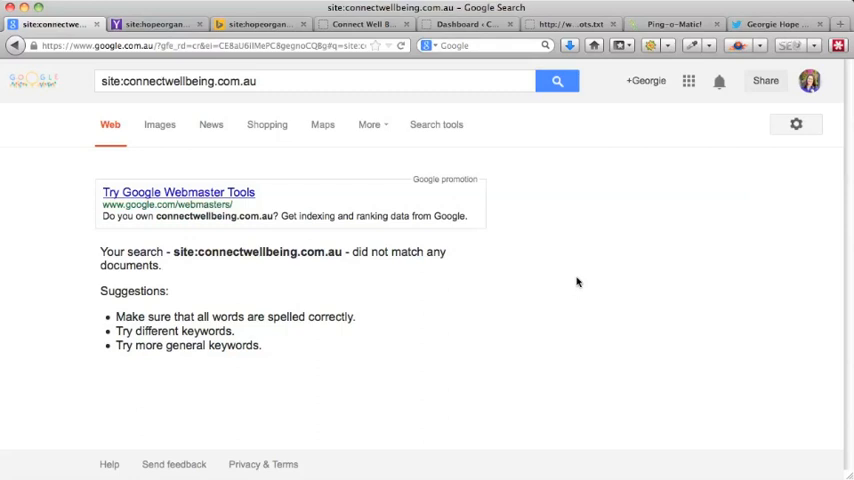
Step: Reach the WordPress Reading Settings page for Connect Well Being via Settings > Reading
{"action": "left_click", "coordinate": [466, 24]}
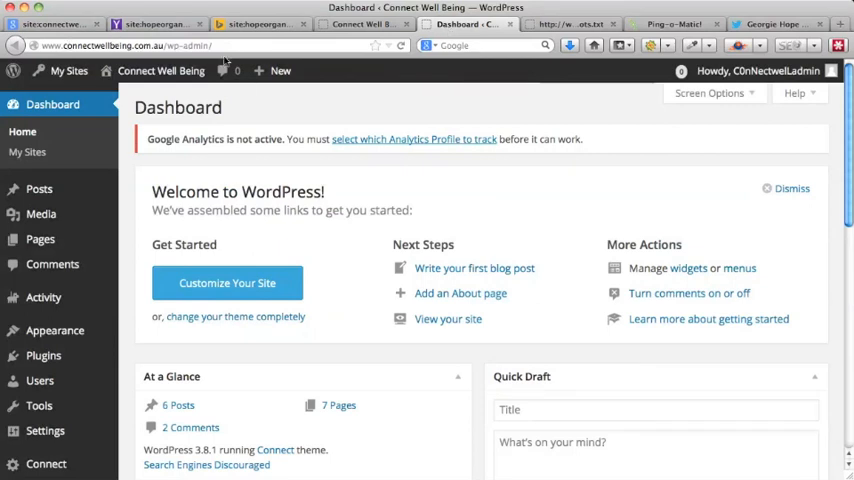
{"action": "scroll", "scroll_direction": "down", "scroll_amount": 3}
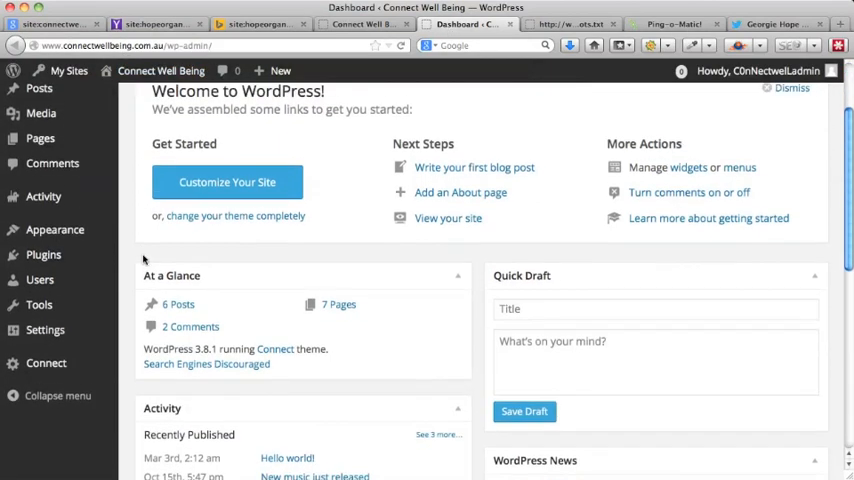
{"action": "left_click", "coordinate": [44, 320]}
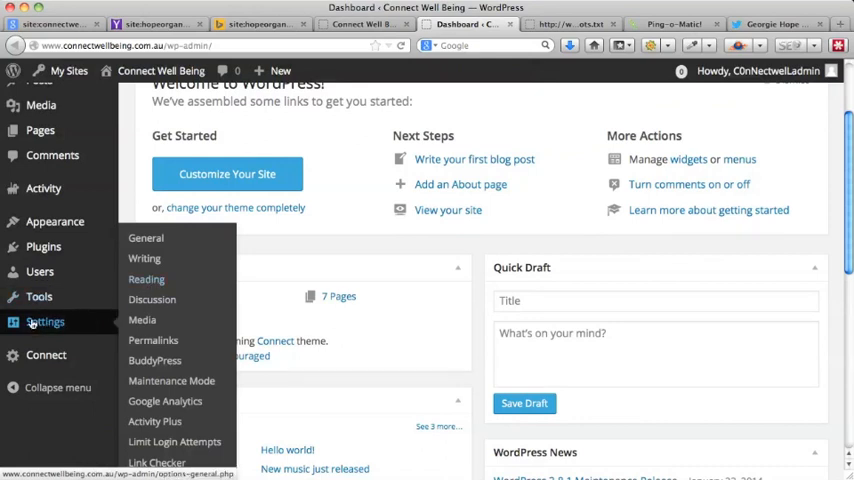
{"action": "left_click", "coordinate": [146, 280]}
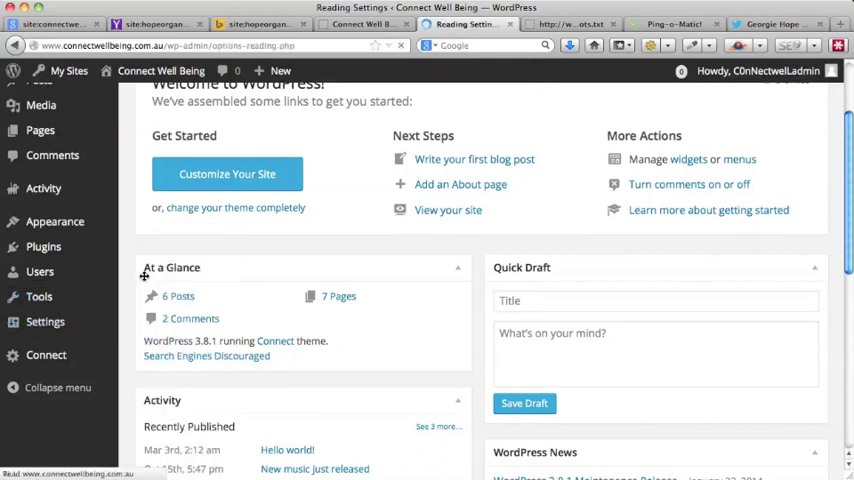
{"action": "left_click", "coordinate": [44, 322]}
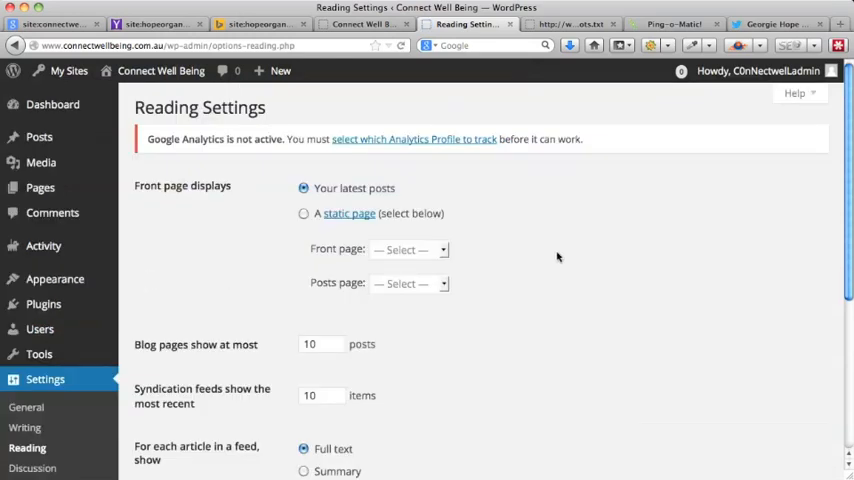
{"action": "scroll", "scroll_direction": "down", "scroll_amount": 3}
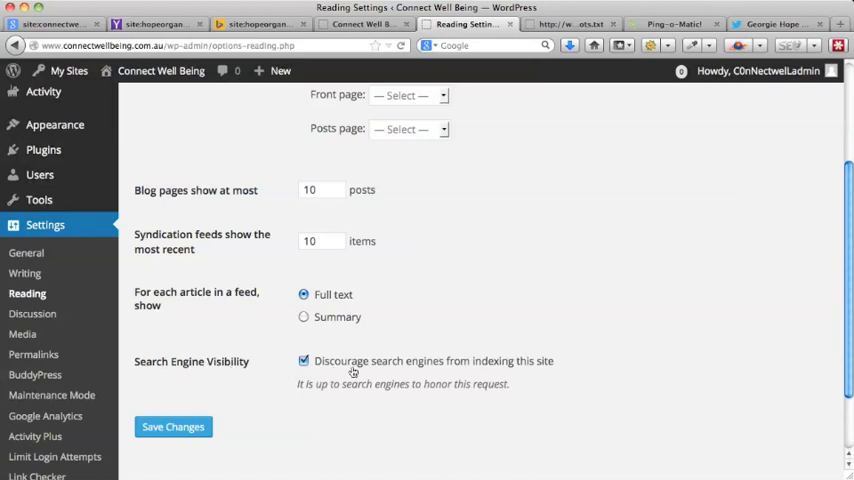
{"action": "mouse_move", "coordinate": [592, 374]}
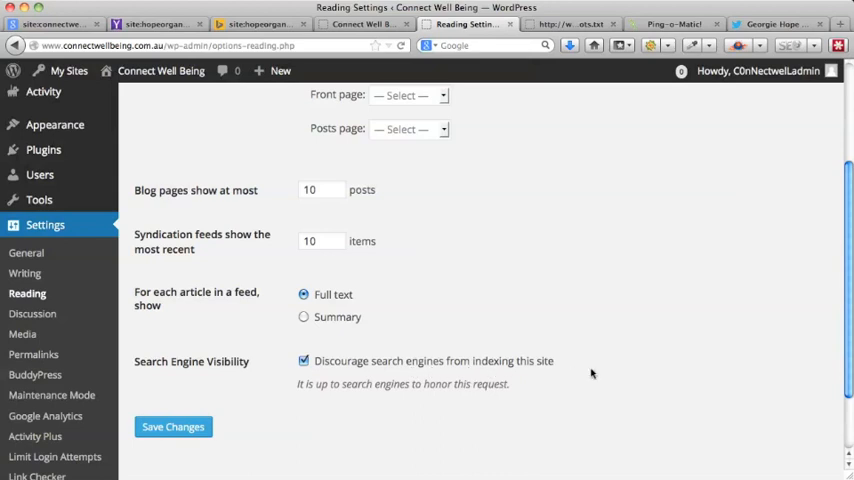
{"action": "mouse_move", "coordinate": [334, 288]}
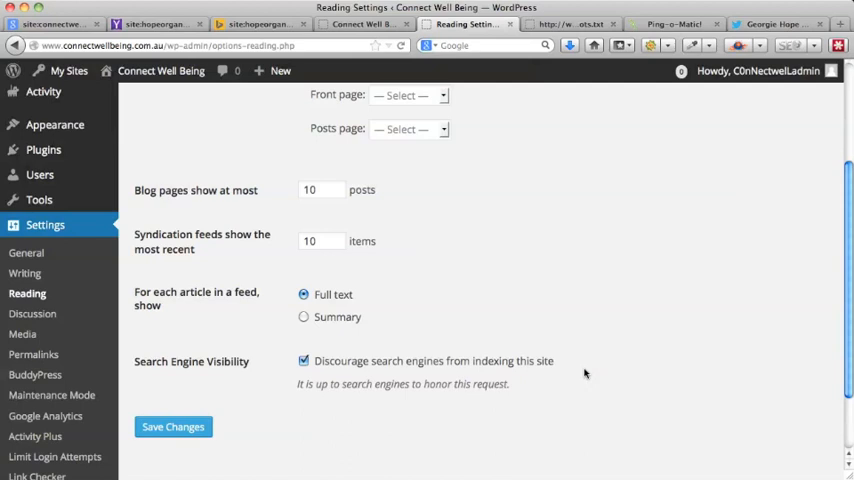
{"action": "mouse_move", "coordinate": [652, 356]}
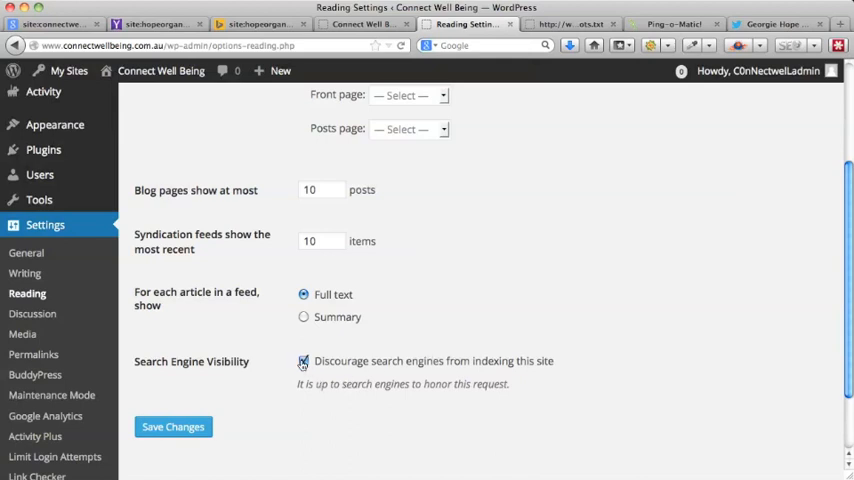
Step: Toggle 'Discourage search engines from indexing this site', leaving it ticked, then view the site's robots.txt
{"action": "left_click", "coordinate": [304, 360]}
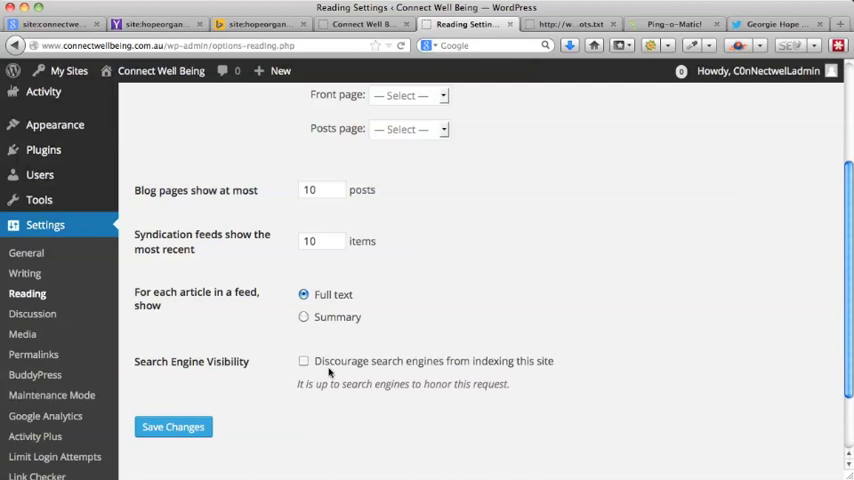
{"action": "left_click", "coordinate": [304, 360]}
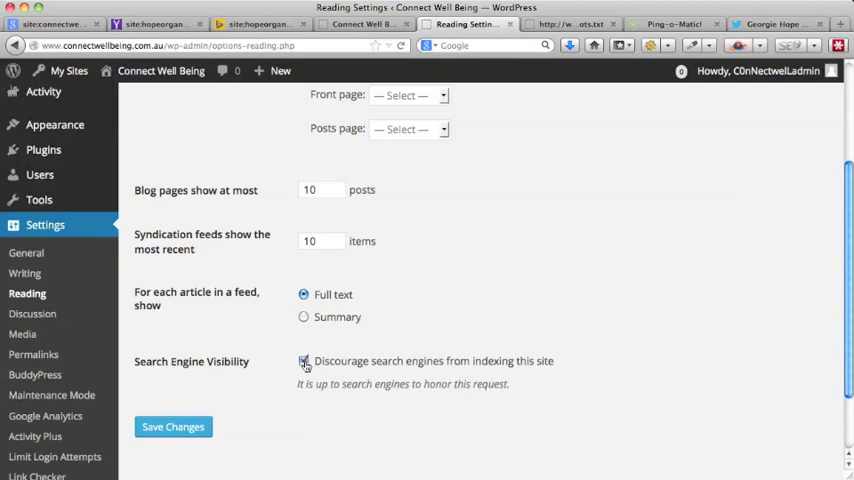
{"action": "left_click", "coordinate": [304, 360]}
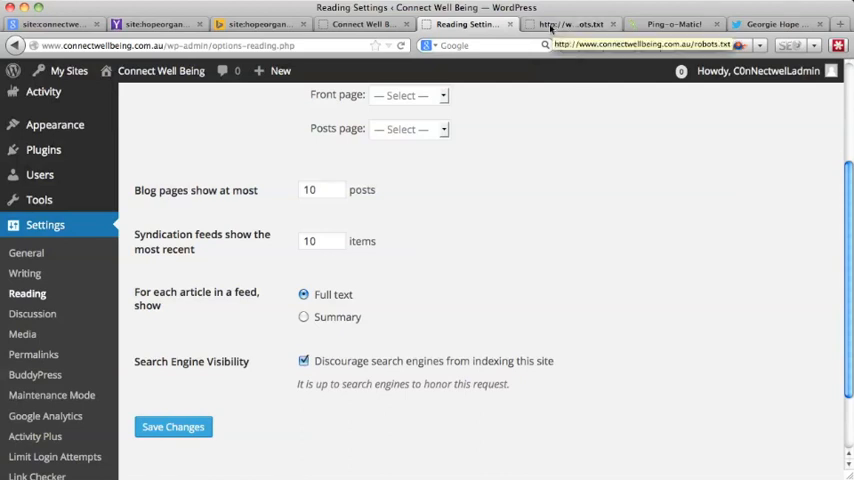
{"action": "left_click", "coordinate": [590, 24]}
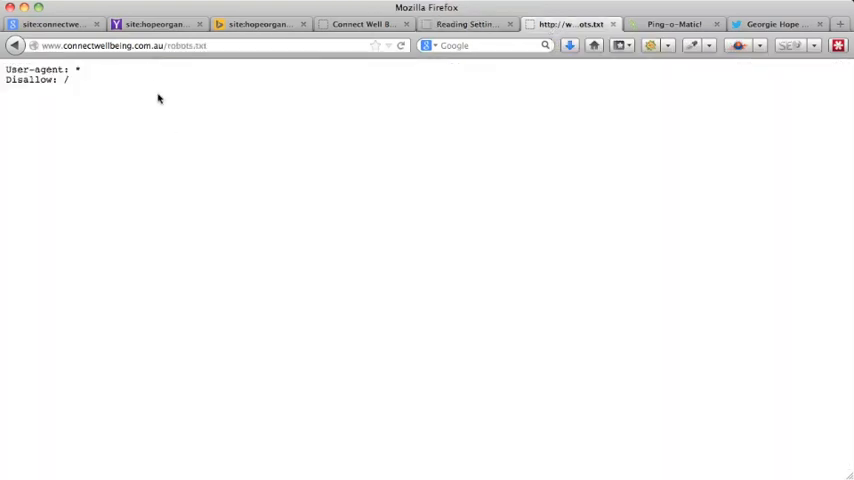
{"action": "mouse_move", "coordinate": [170, 82]}
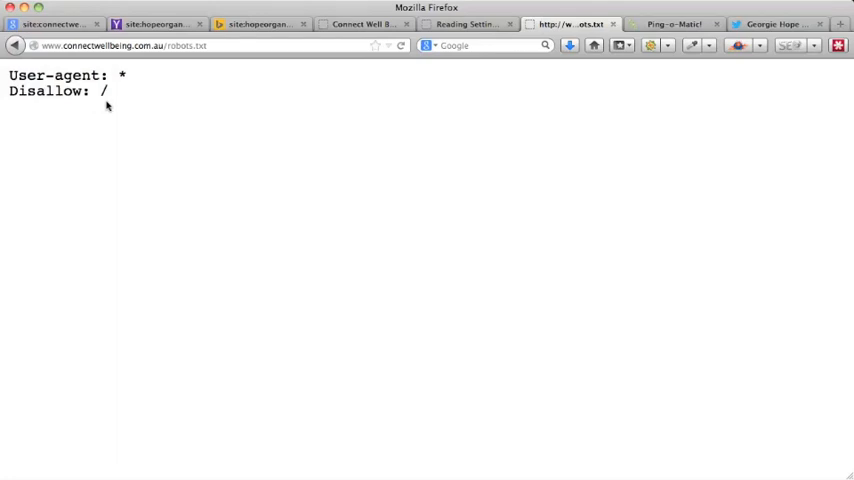
{"action": "mouse_move", "coordinate": [90, 96]}
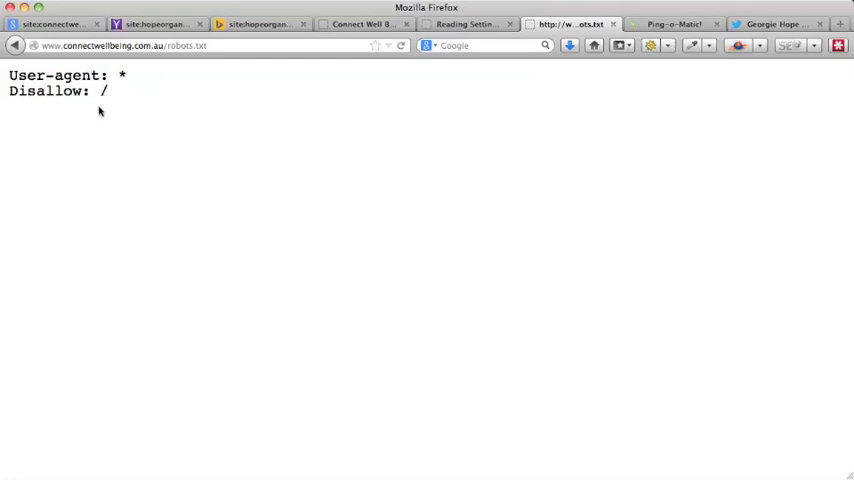
{"action": "mouse_move", "coordinate": [256, 128]}
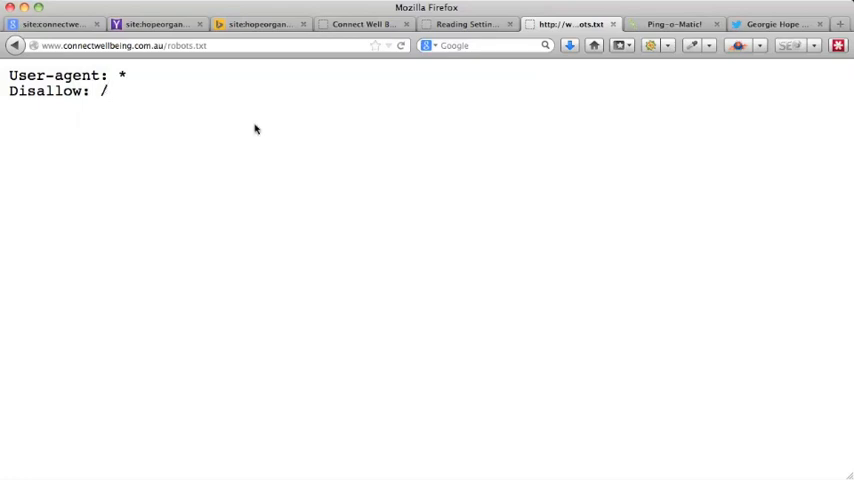
{"action": "mouse_move", "coordinate": [340, 104]}
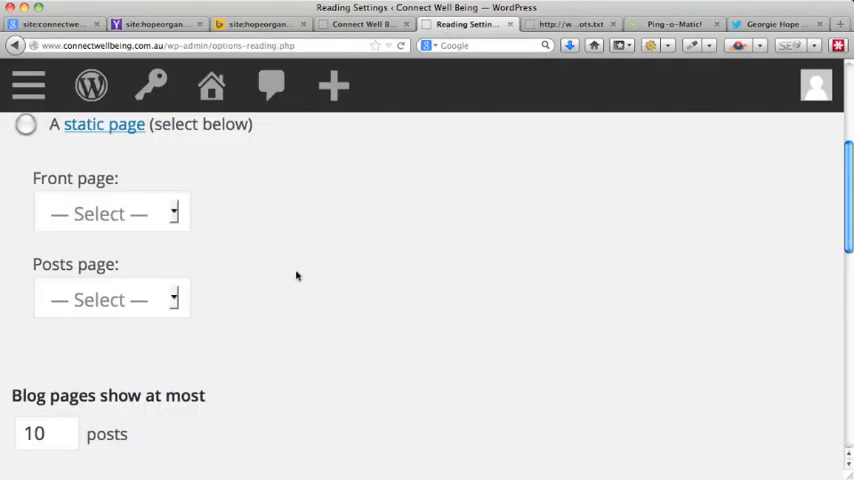
{"action": "scroll", "scroll_direction": "down", "scroll_amount": 3}
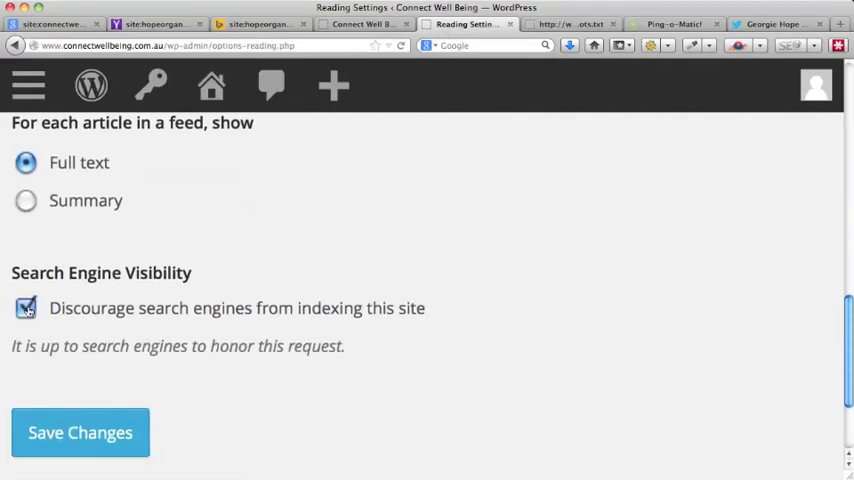
{"action": "left_click", "coordinate": [576, 24]}
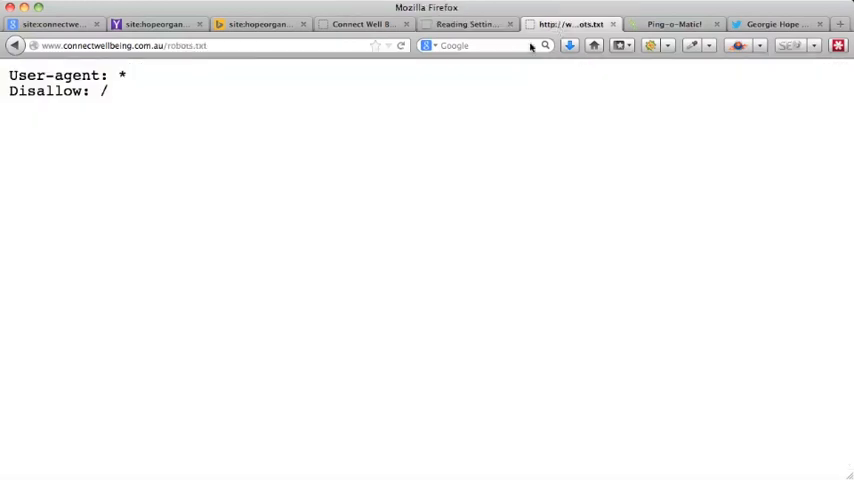
{"action": "mouse_move", "coordinate": [140, 104]}
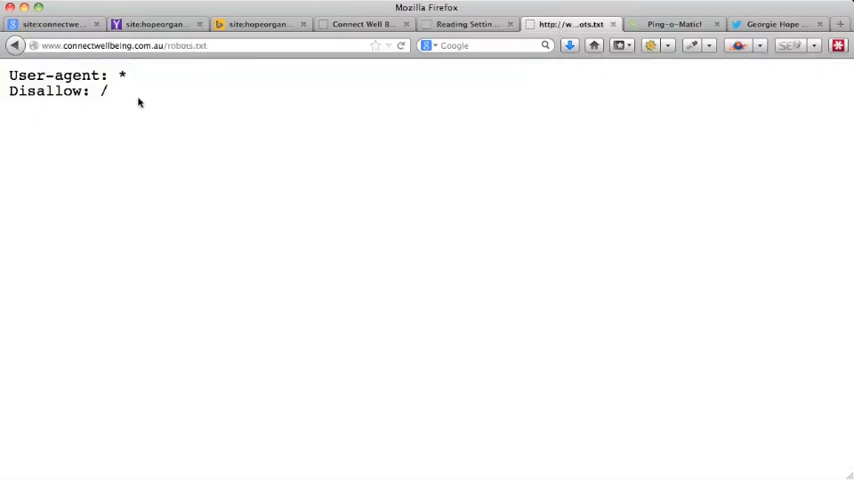
{"action": "mouse_move", "coordinate": [188, 162]}
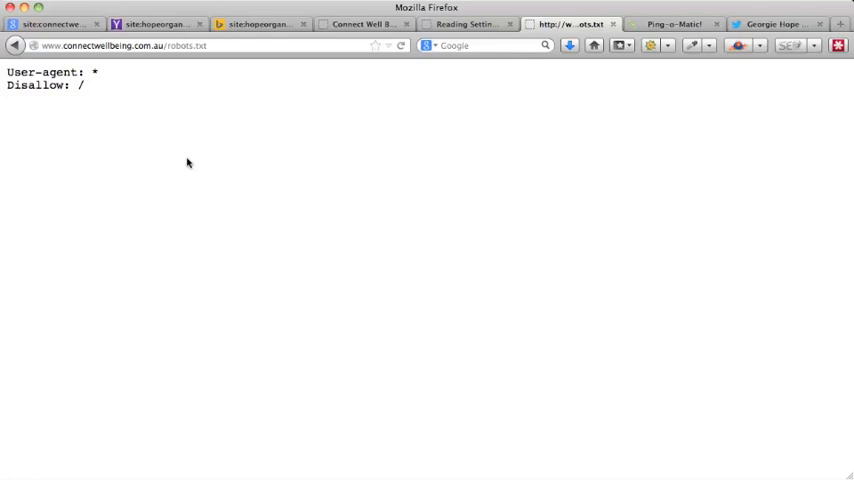
{"action": "mouse_move", "coordinate": [456, 24]}
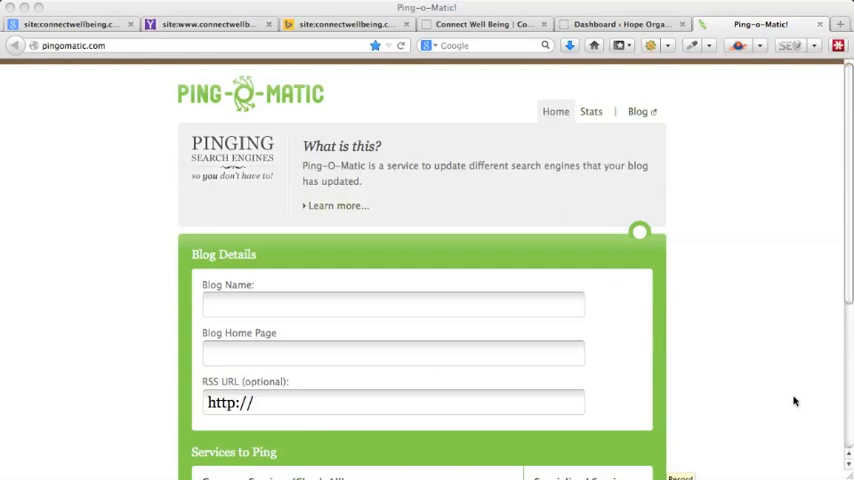
{"action": "mouse_move", "coordinate": [166, 72]}
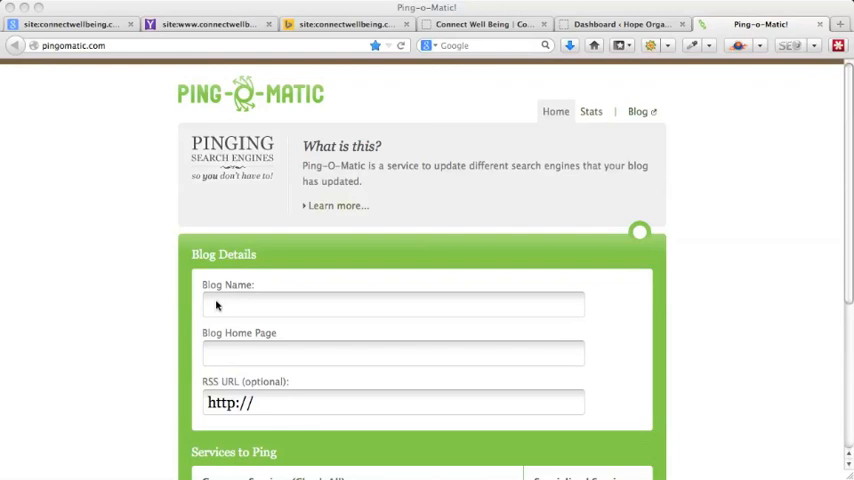
{"action": "mouse_move", "coordinate": [324, 306]}
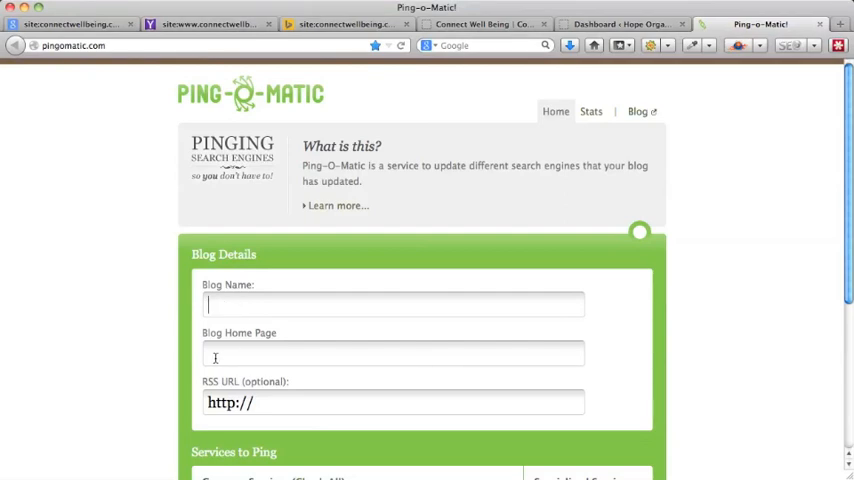
{"action": "left_click", "coordinate": [392, 352]}
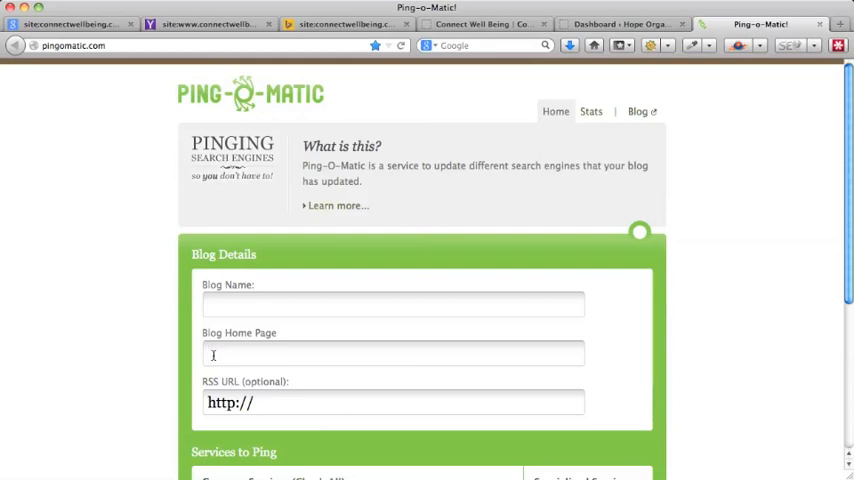
{"action": "type", "text": "http://www.connectwellbeing.com.au/"}
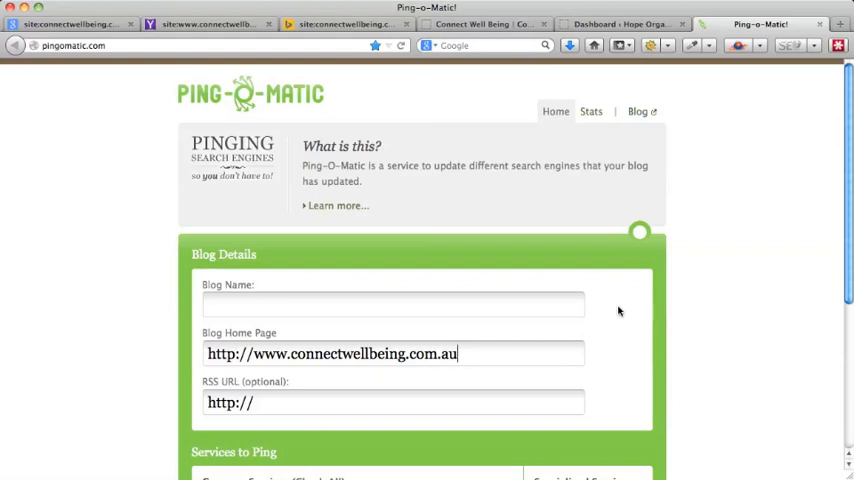
{"action": "scroll", "scroll_direction": "down", "scroll_amount": 3}
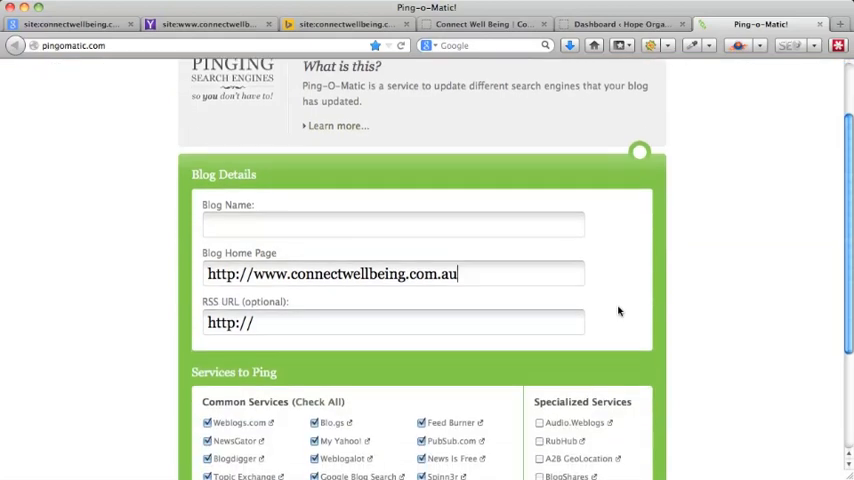
{"action": "scroll", "scroll_direction": "down", "scroll_amount": 3}
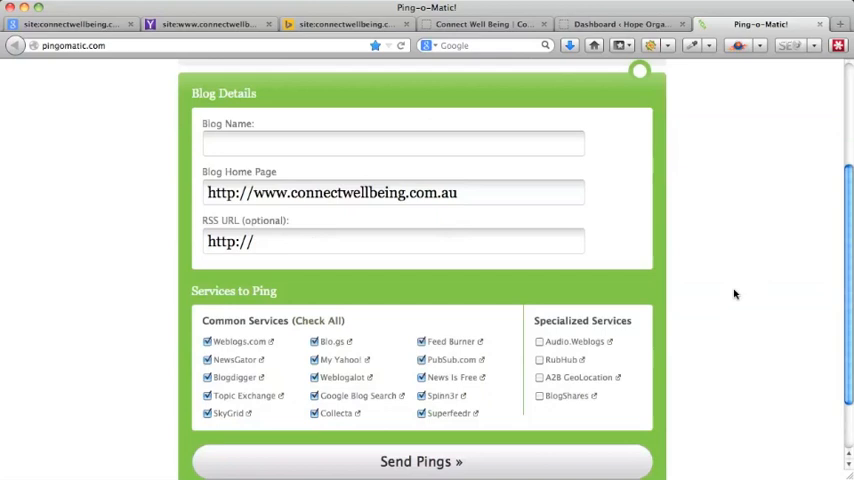
{"action": "scroll", "scroll_direction": "down", "scroll_amount": 3}
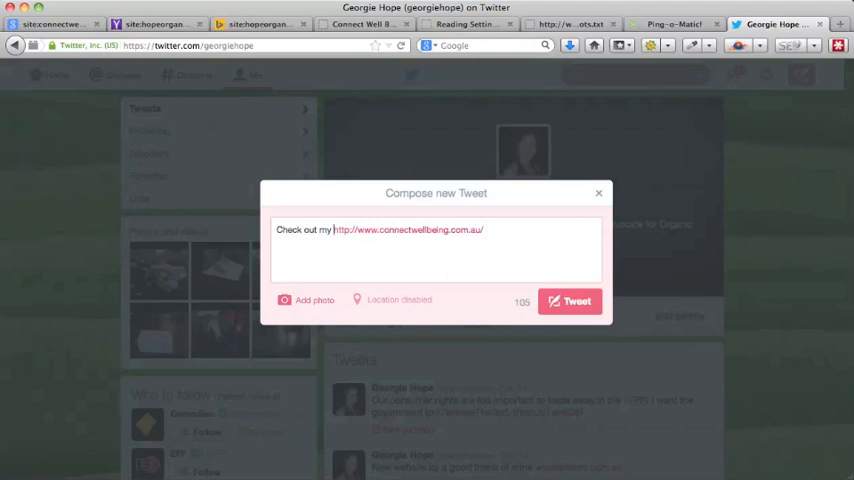
Step: Draft a 'new website' tweet with the connectwellbeing.com.au link, then close the compose window
{"action": "type", "text": "new website"}
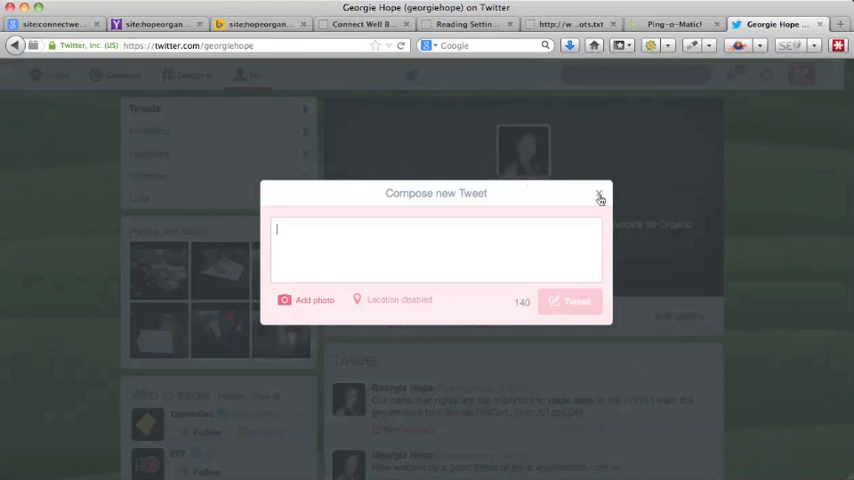
{"action": "left_click", "coordinate": [600, 192]}
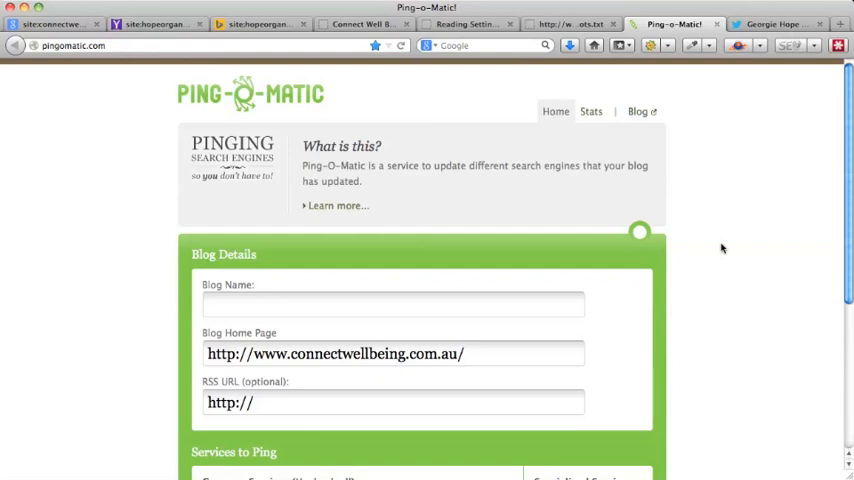
{"action": "scroll", "scroll_direction": "down", "scroll_amount": 3}
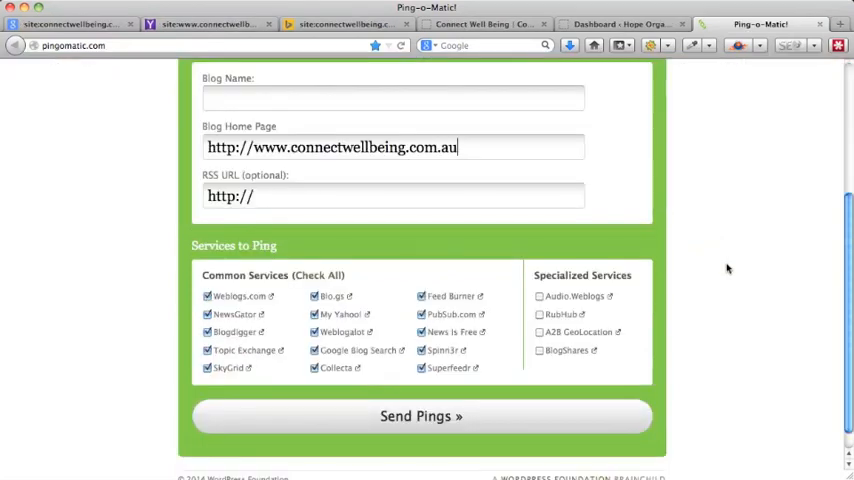
{"action": "mouse_move", "coordinate": [580, 202]}
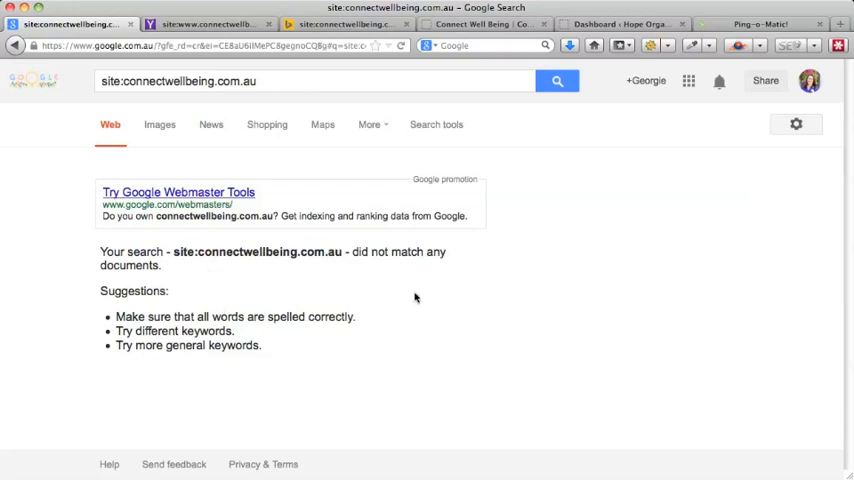
{"action": "mouse_move", "coordinate": [336, 288]}
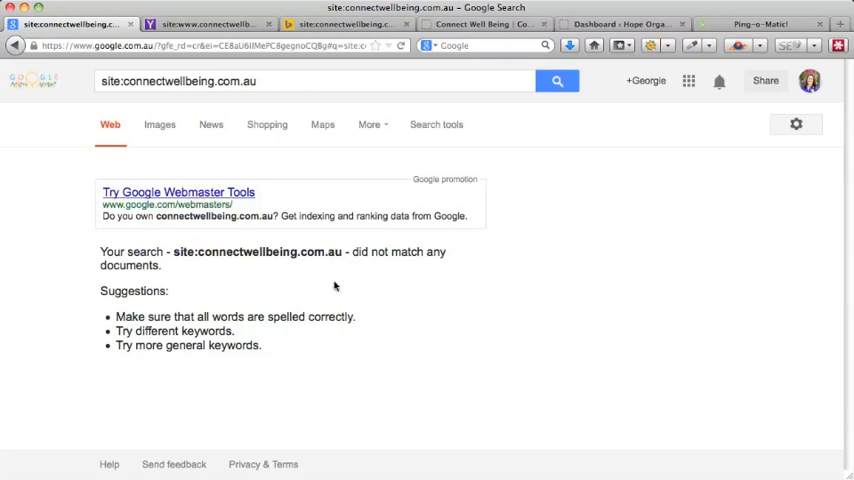
{"action": "mouse_move", "coordinate": [232, 266]}
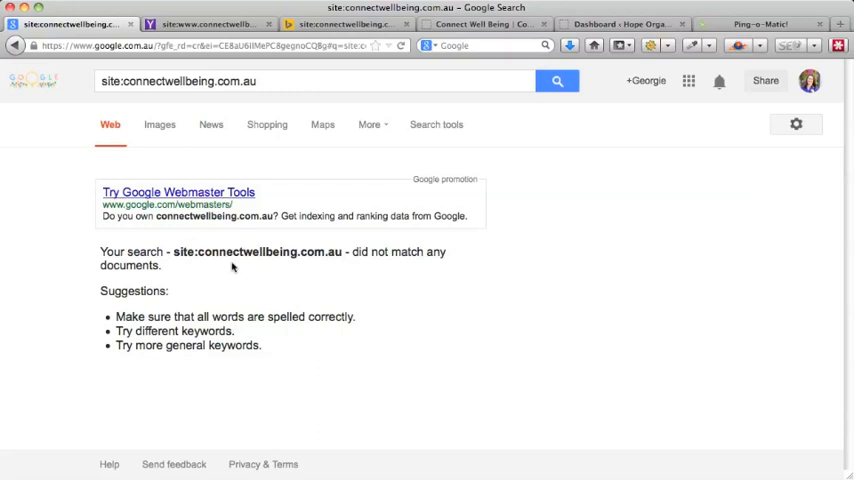
{"action": "mouse_move", "coordinate": [258, 292]}
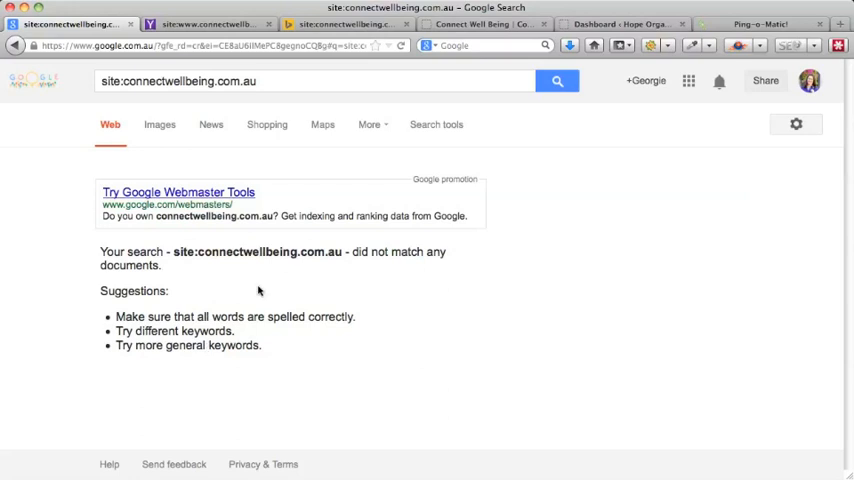
{"action": "mouse_move", "coordinate": [396, 292]}
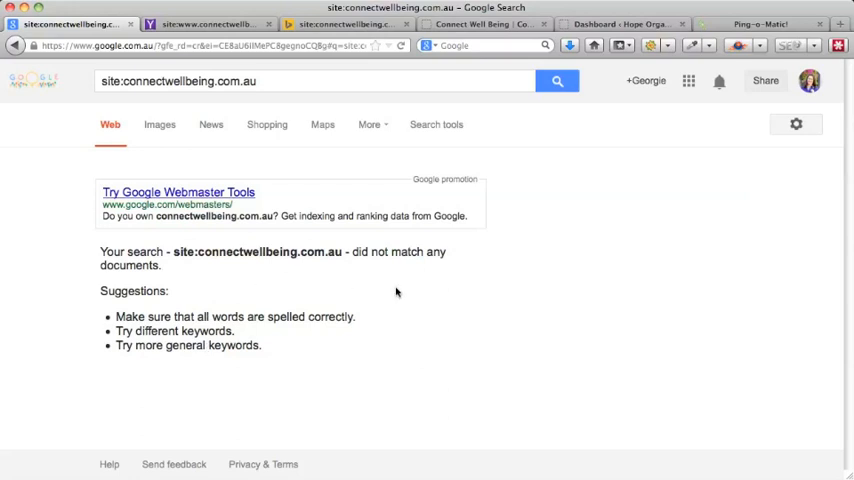
{"action": "mouse_move", "coordinate": [392, 292]}
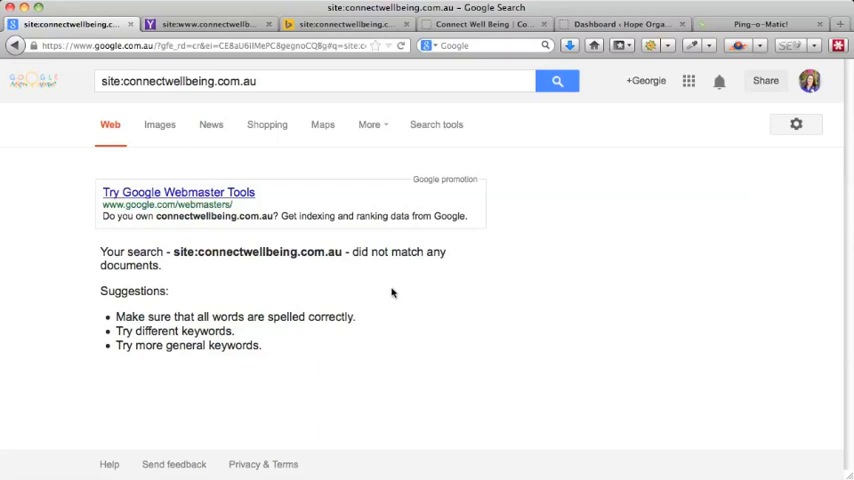
{"action": "mouse_move", "coordinate": [200, 272]}
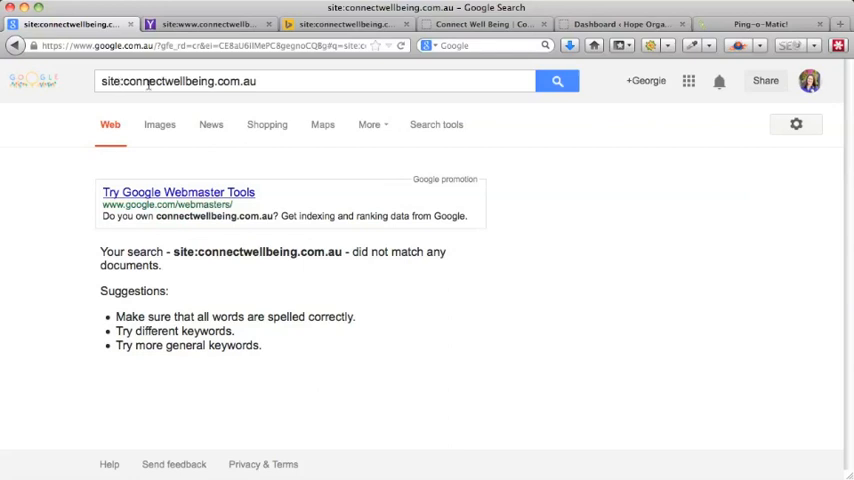
{"action": "mouse_move", "coordinate": [508, 260]}
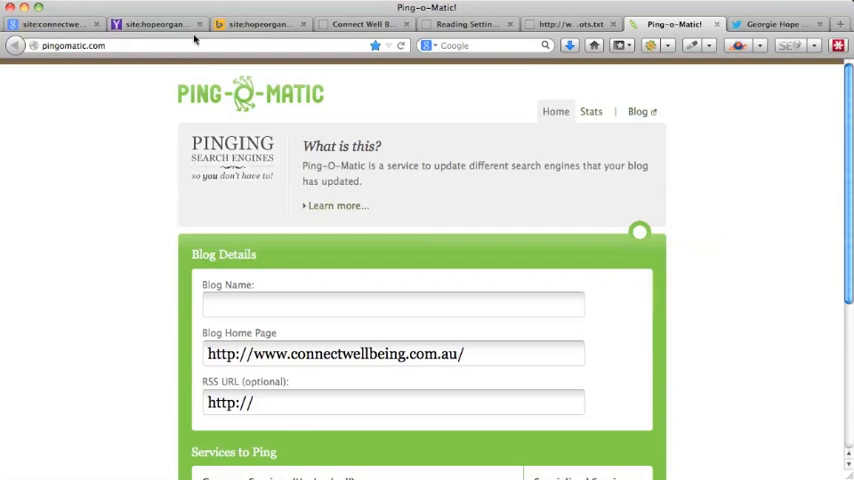
Step: Return to the Google site:connectwellbeing.com.au search showing no matching documents
{"action": "left_click", "coordinate": [56, 22]}
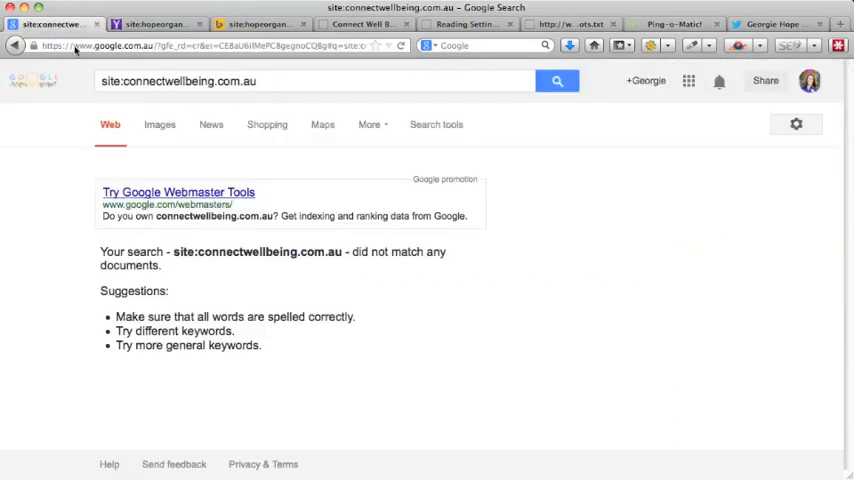
{"action": "mouse_move", "coordinate": [604, 300]}
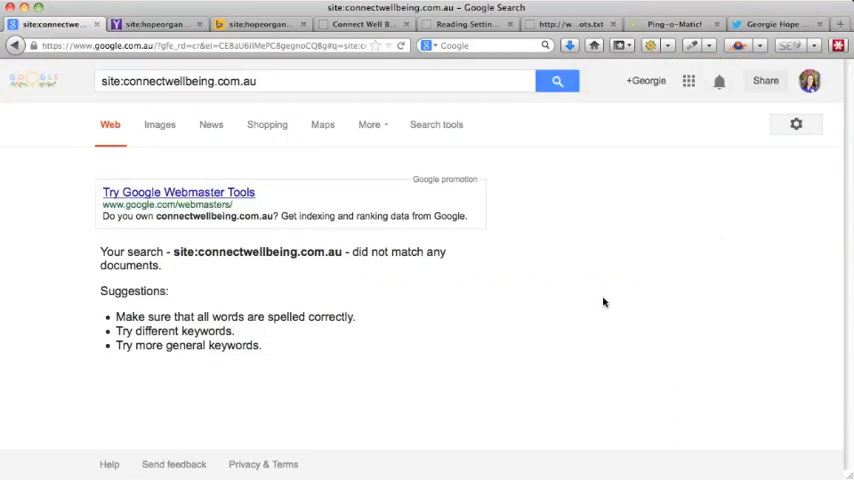